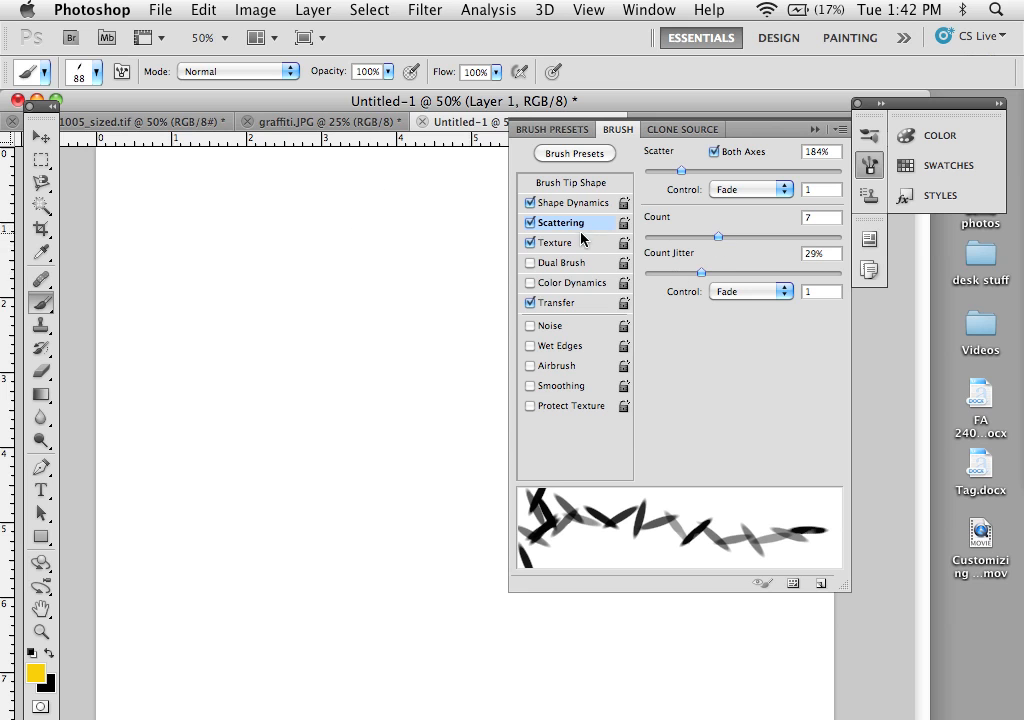
# Review the brush's Shape Dynamics and Transfer settings, ending on Shape Dynamics with 100% angle jitter
pyautogui.click(574, 202)
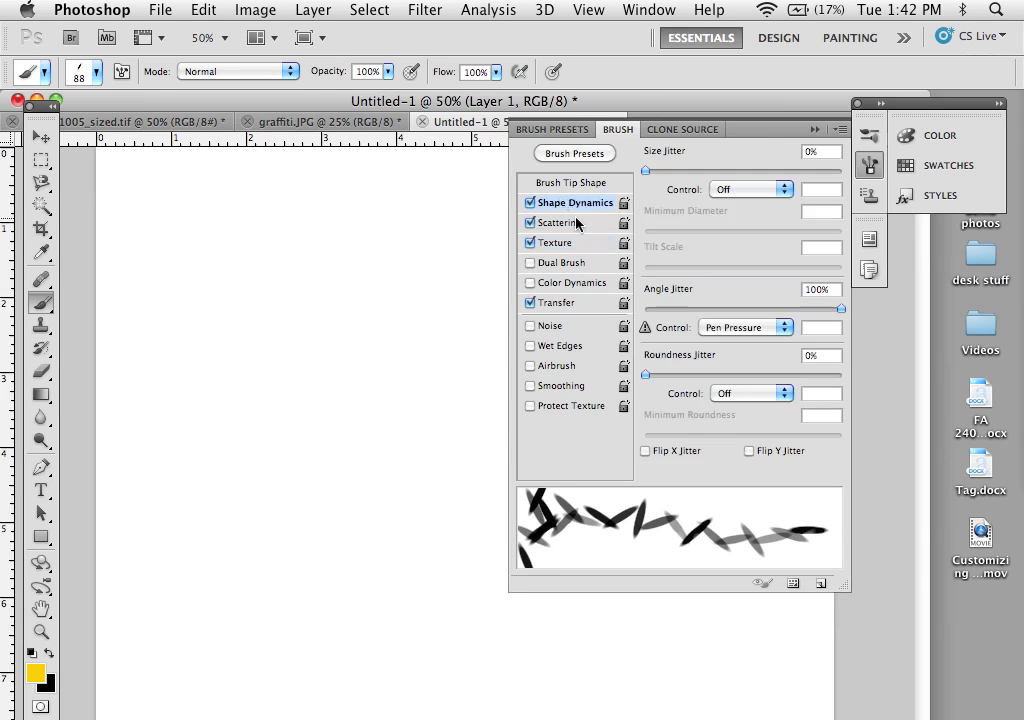
pyautogui.click(556, 302)
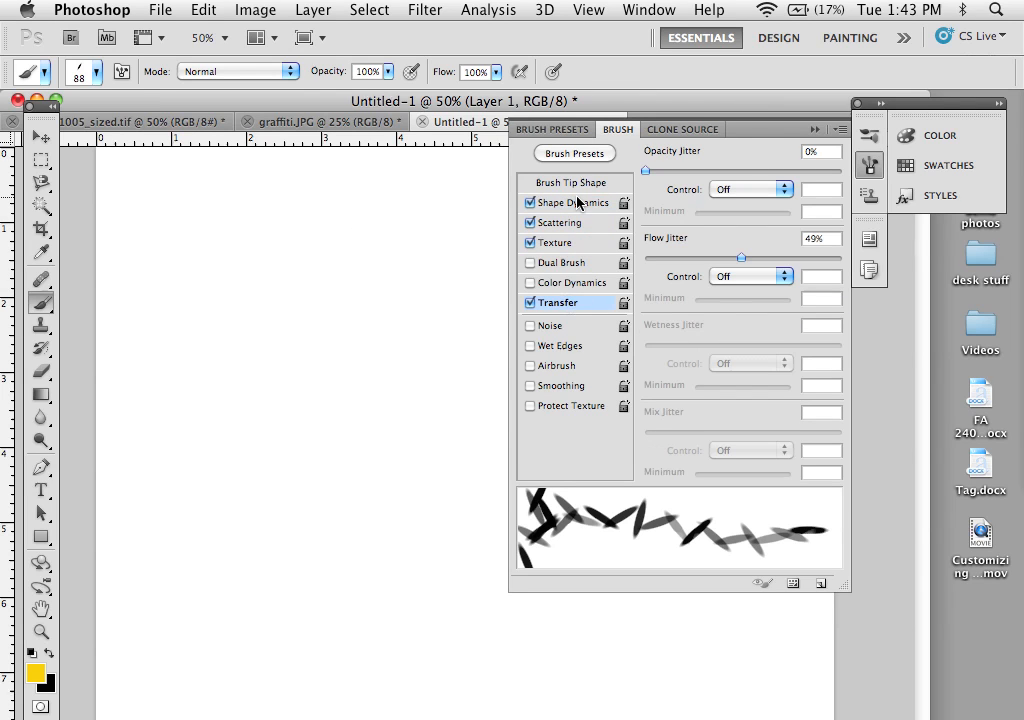
pyautogui.click(576, 202)
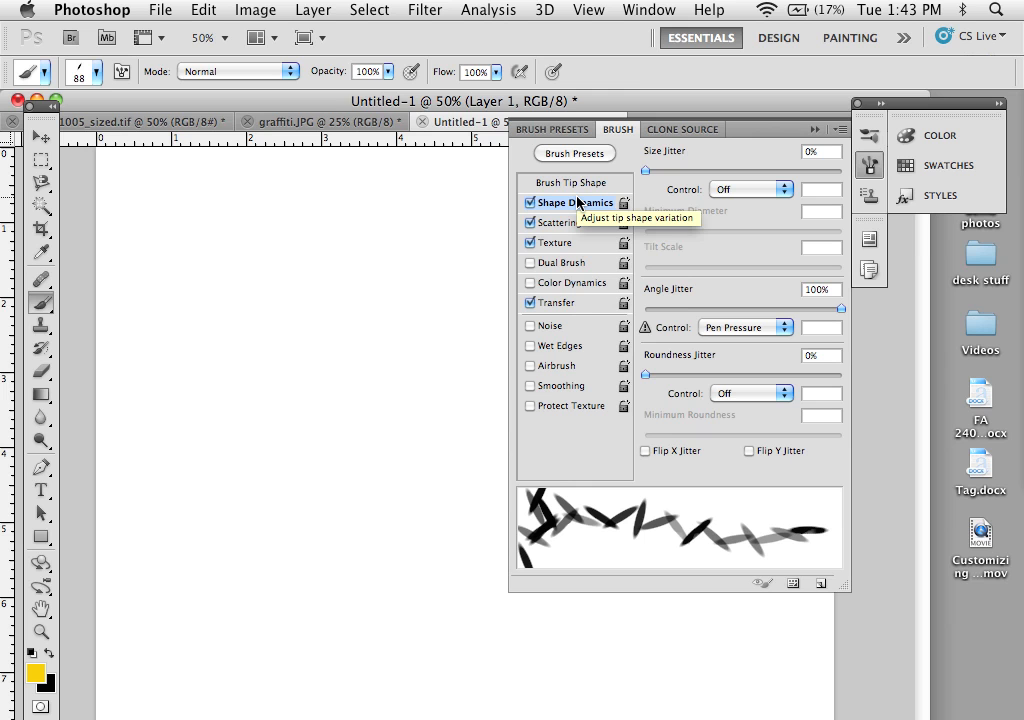
pyautogui.moveTo(718, 205)
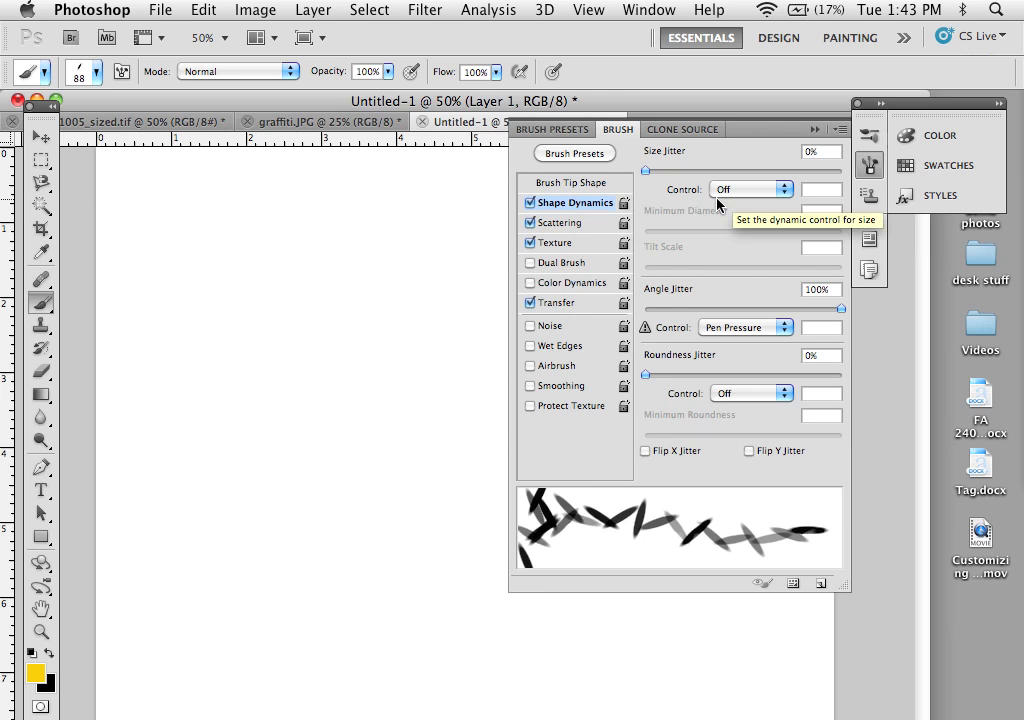
pyautogui.moveTo(733, 347)
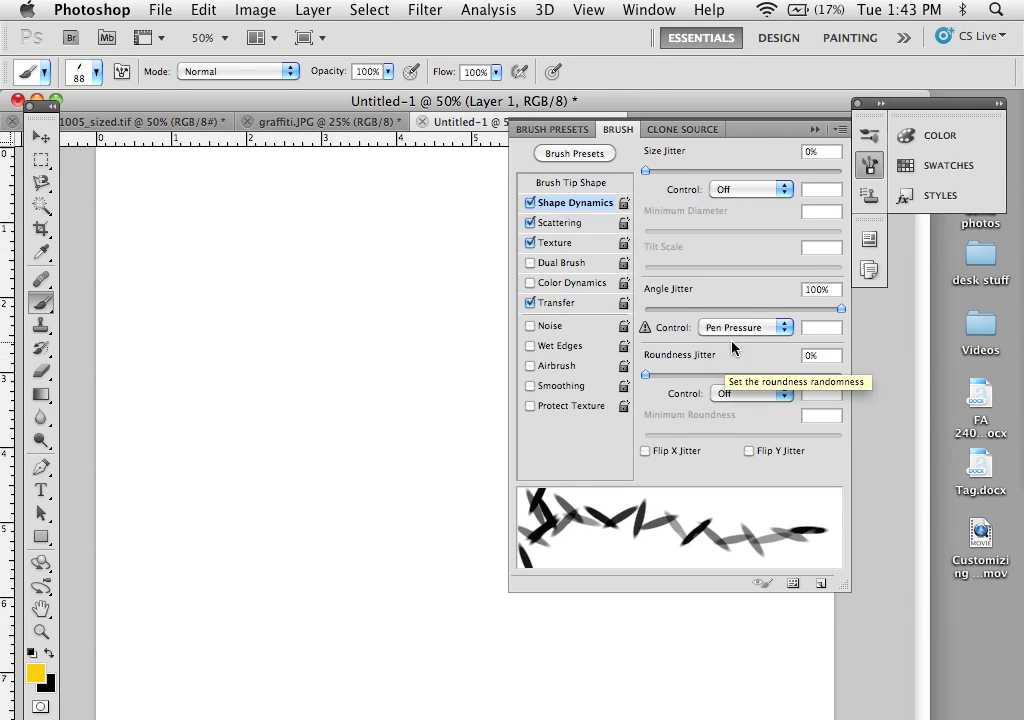
pyautogui.moveTo(850, 140)
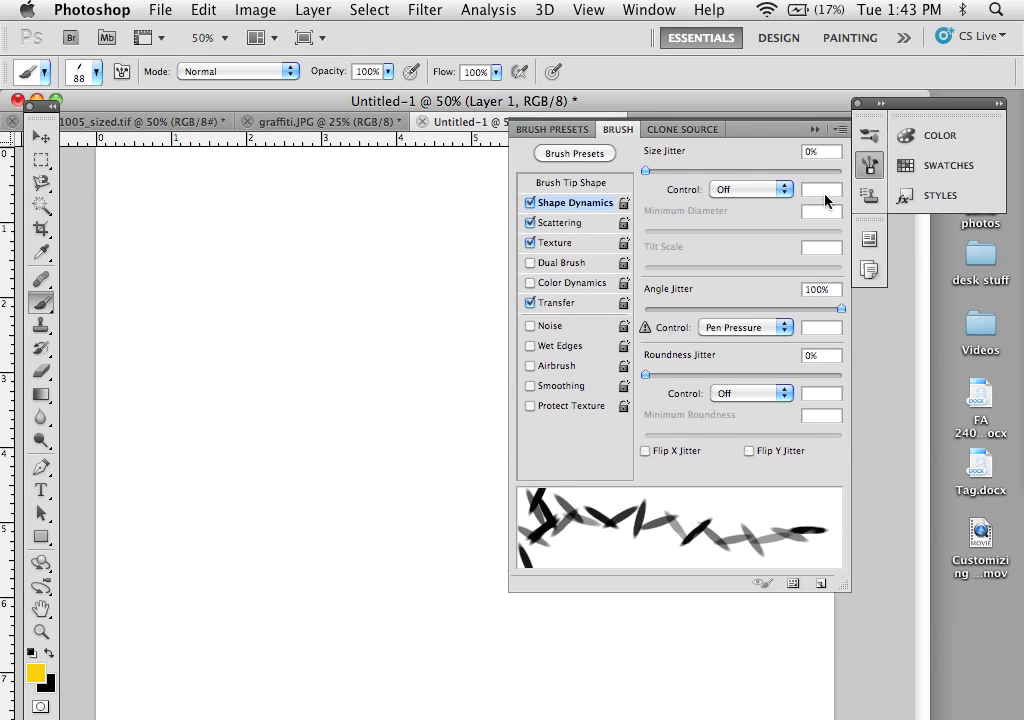
pyautogui.click(836, 130)
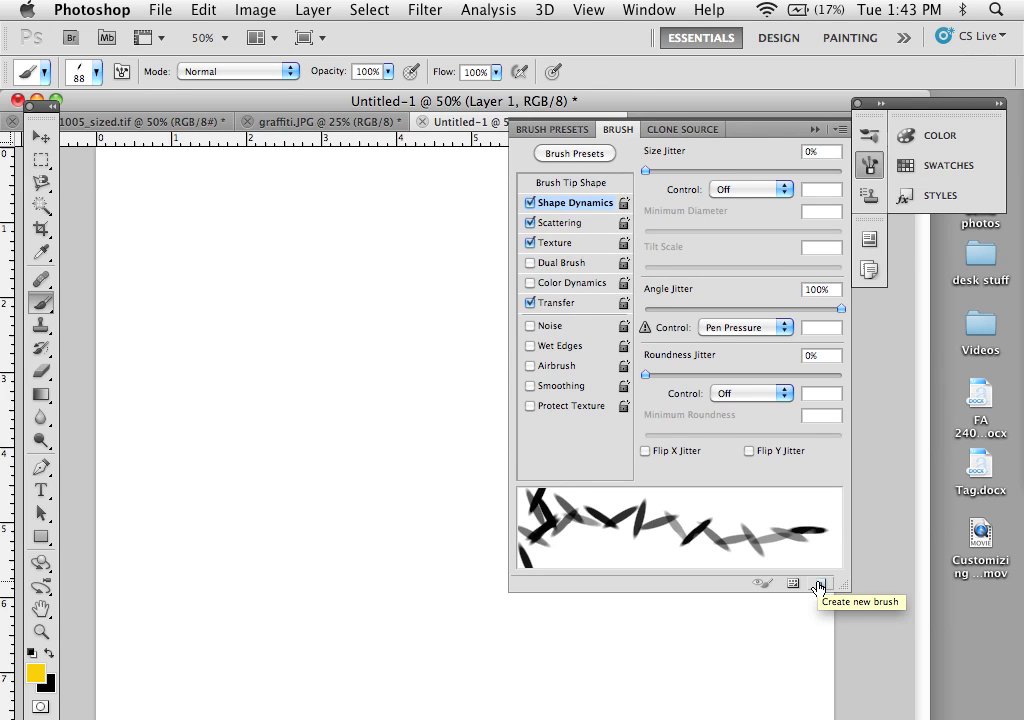
# Save the current brush as a new preset named 'scatter brush'
pyautogui.click(793, 583)
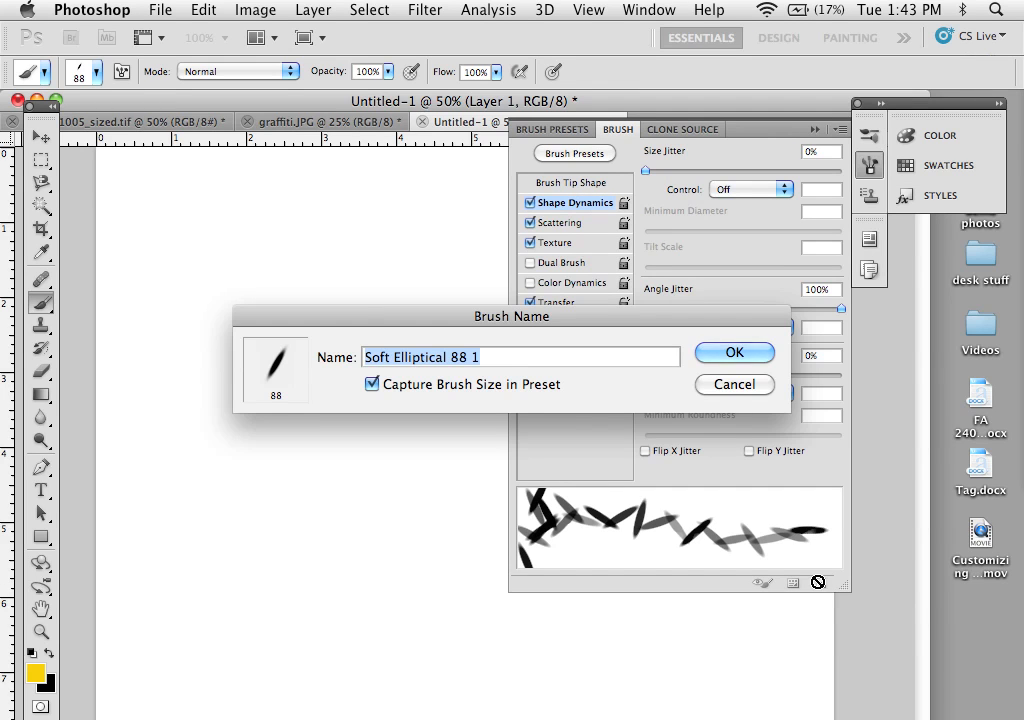
pyautogui.write('scatter brush')
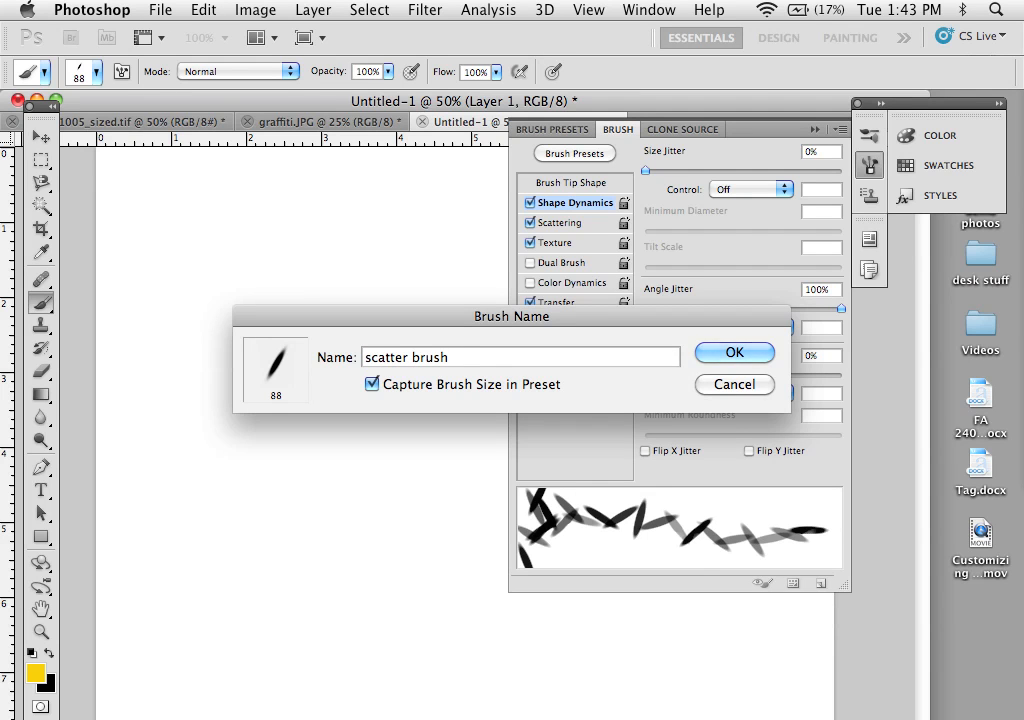
pyautogui.click(734, 352)
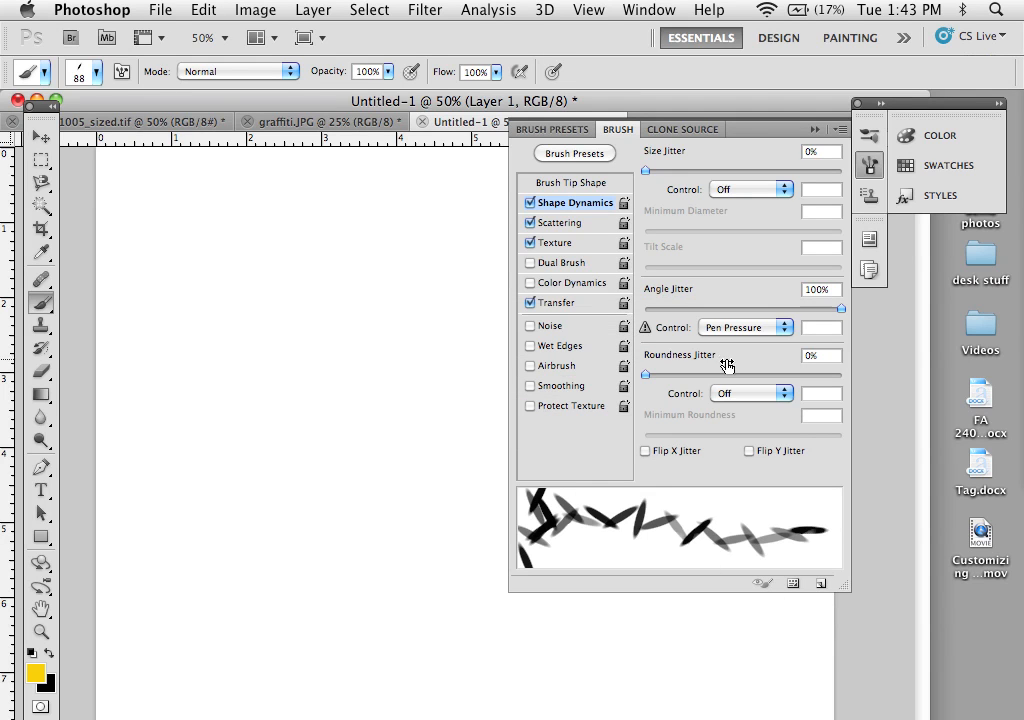
# Show the Brush Presets list and confirm the second brush naming dialog
pyautogui.click(551, 128)
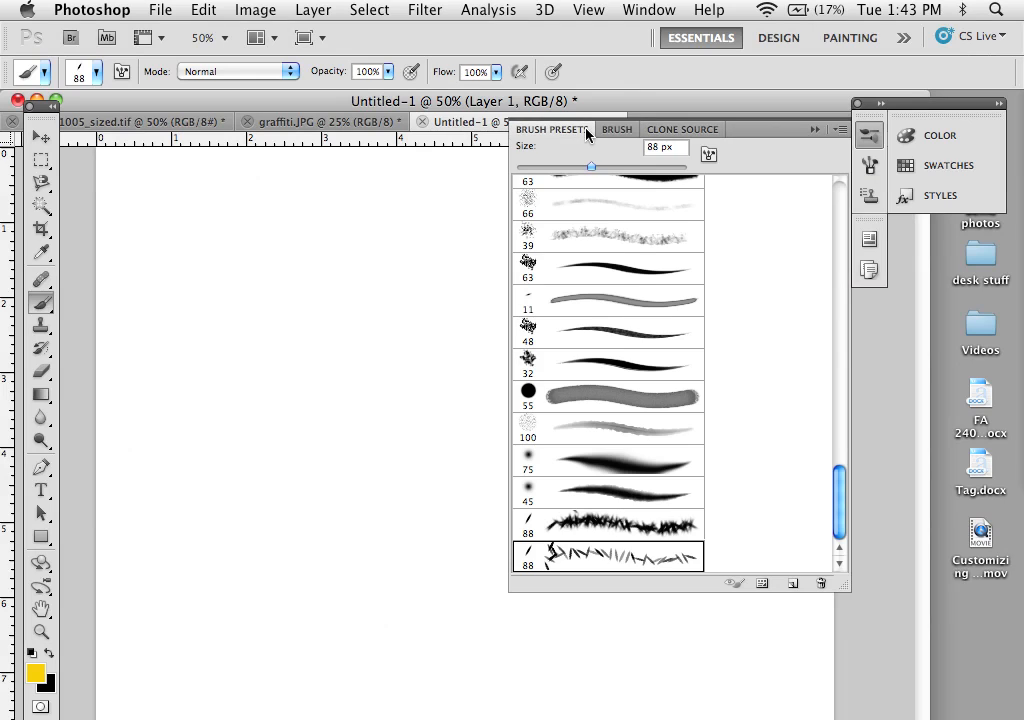
pyautogui.moveTo(557, 566)
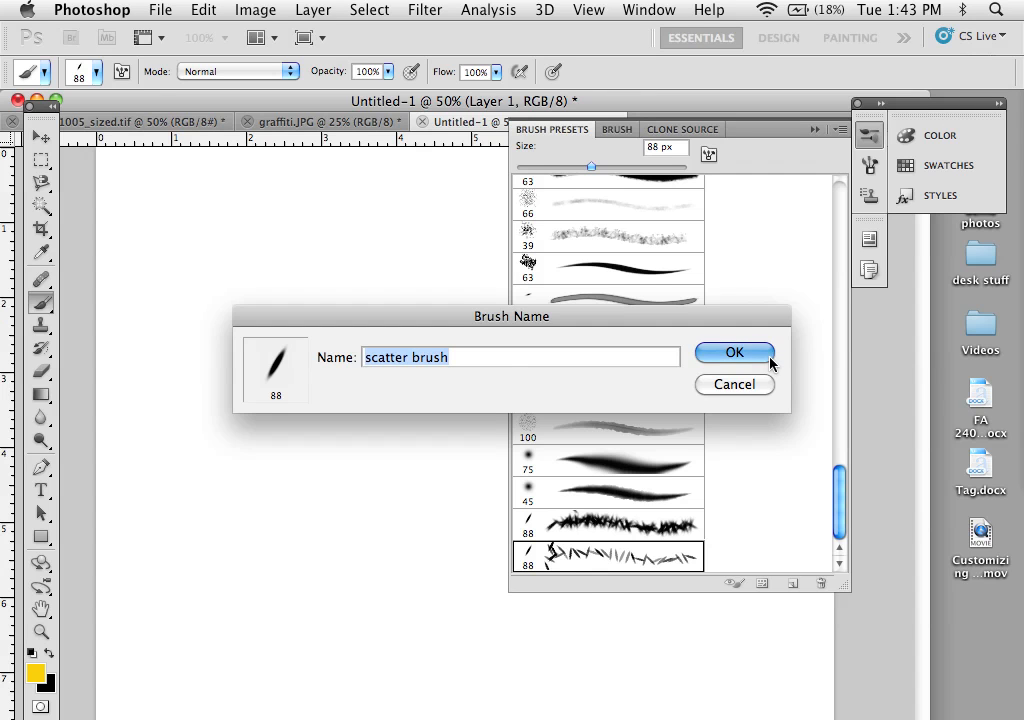
pyautogui.click(734, 352)
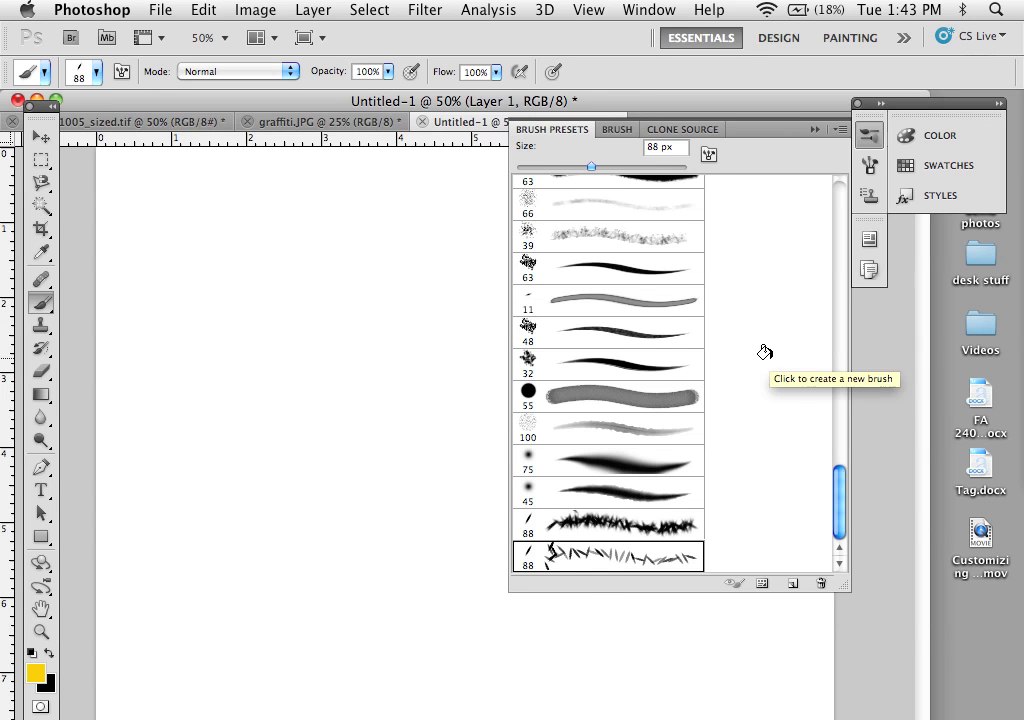
pyautogui.moveTo(285, 155)
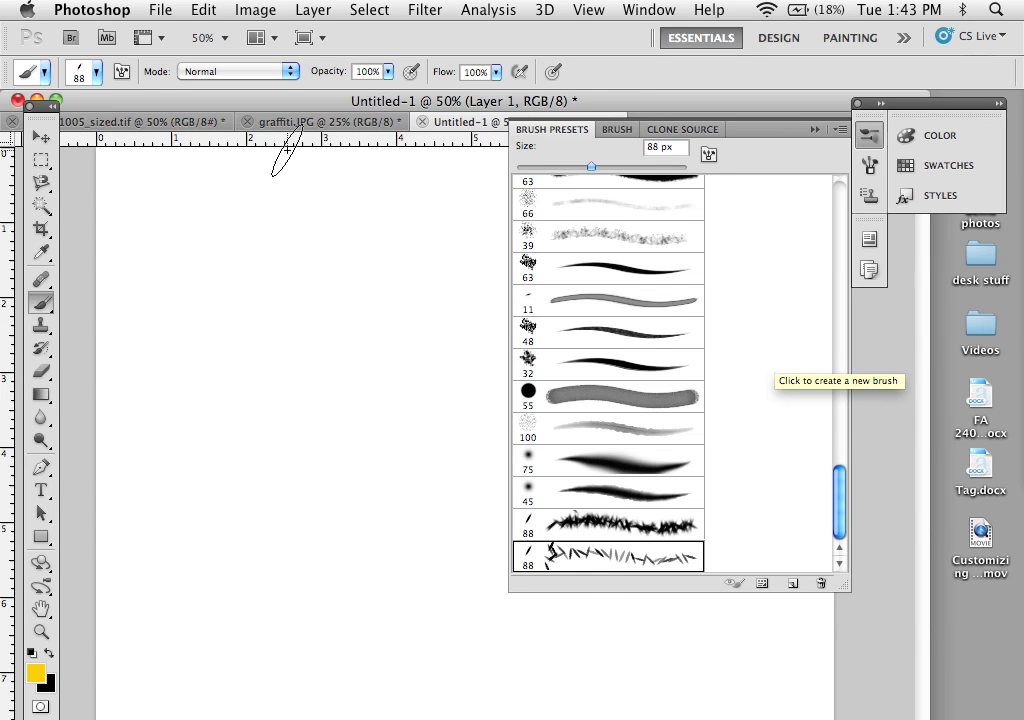
pyautogui.moveTo(657, 263)
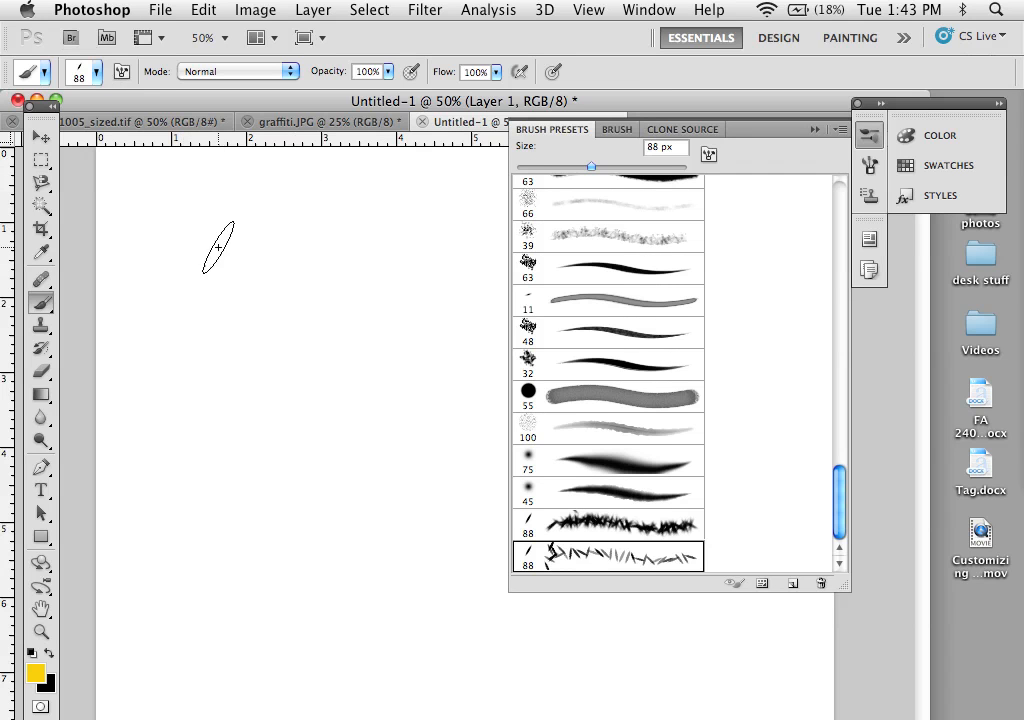
# Paint a yellow S-shaped test stroke, then check the brush picker and tool presets list
pyautogui.moveTo(215, 248); pyautogui.dragTo(300, 610)
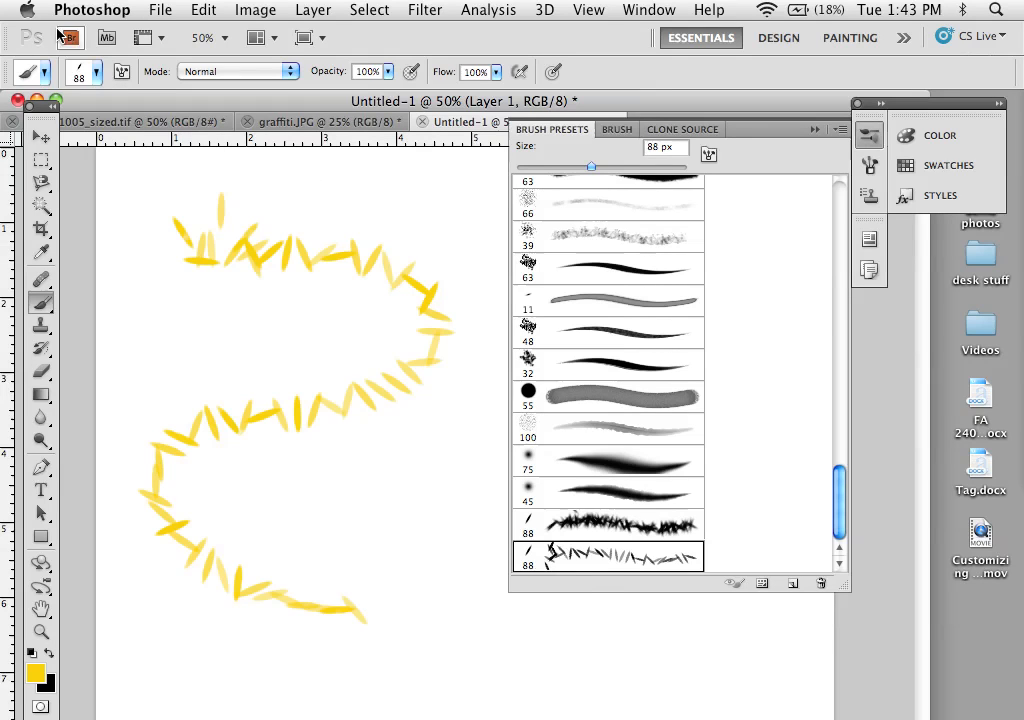
pyautogui.click(96, 71)
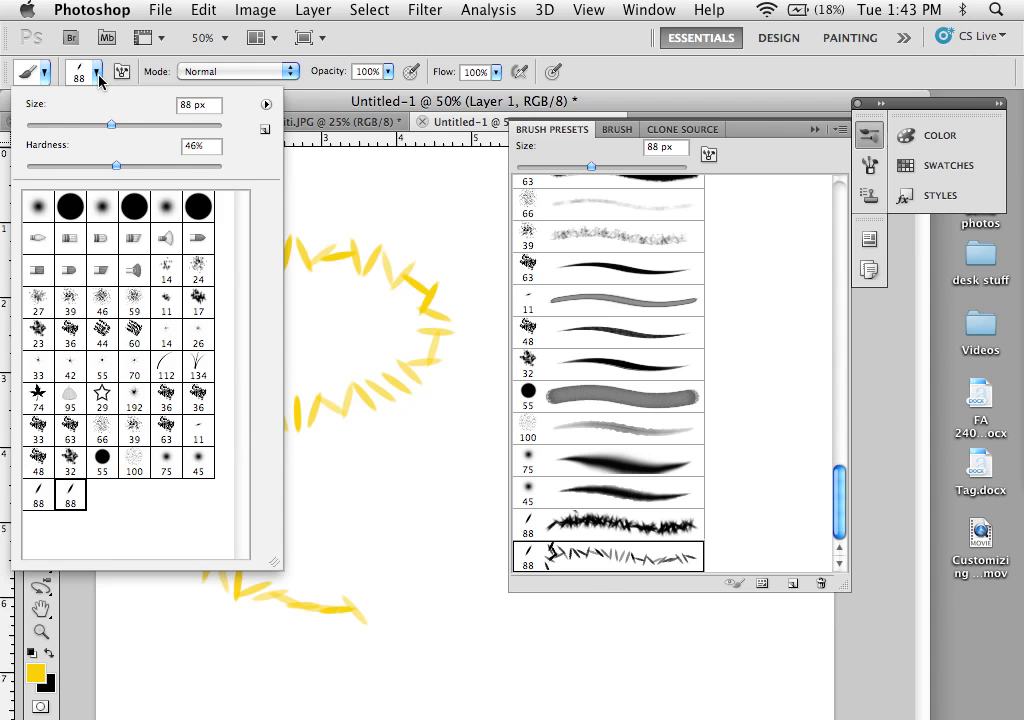
pyautogui.click(44, 71)
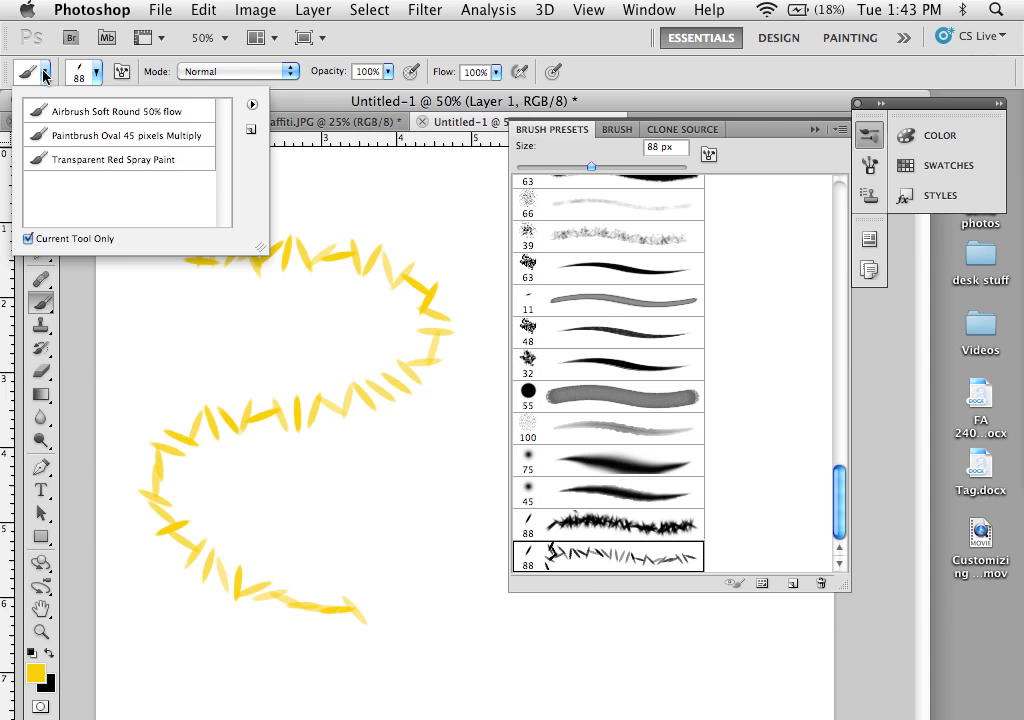
pyautogui.moveTo(254, 107)
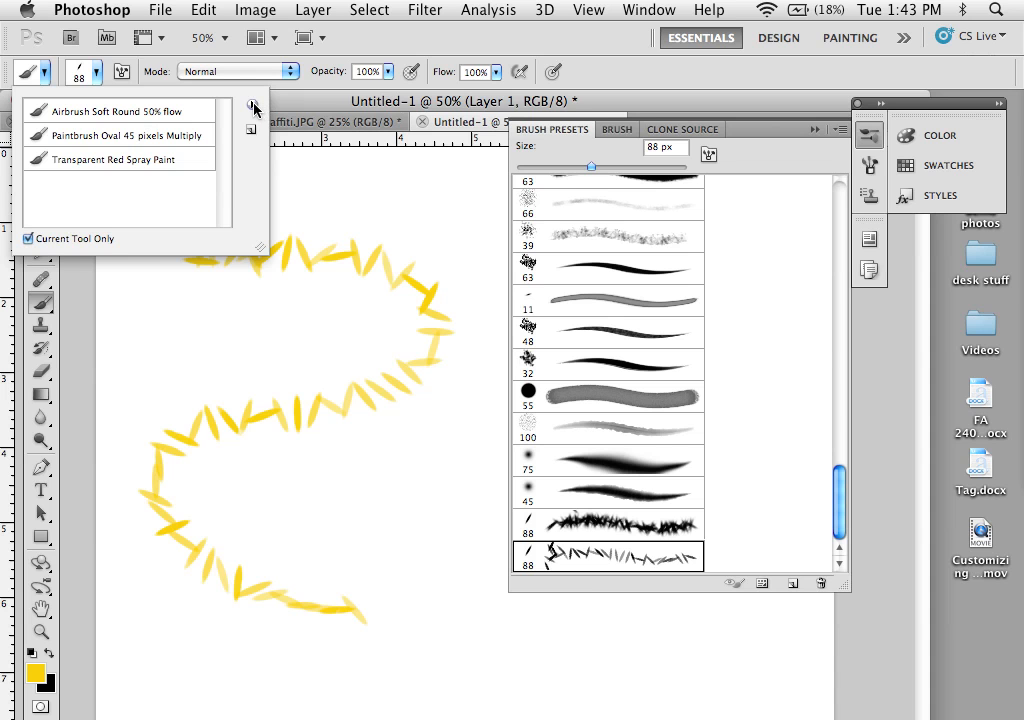
# Create tool preset 'Brush Tool scatter brush 1' from the current brush, keeping the default name
pyautogui.click(255, 107)
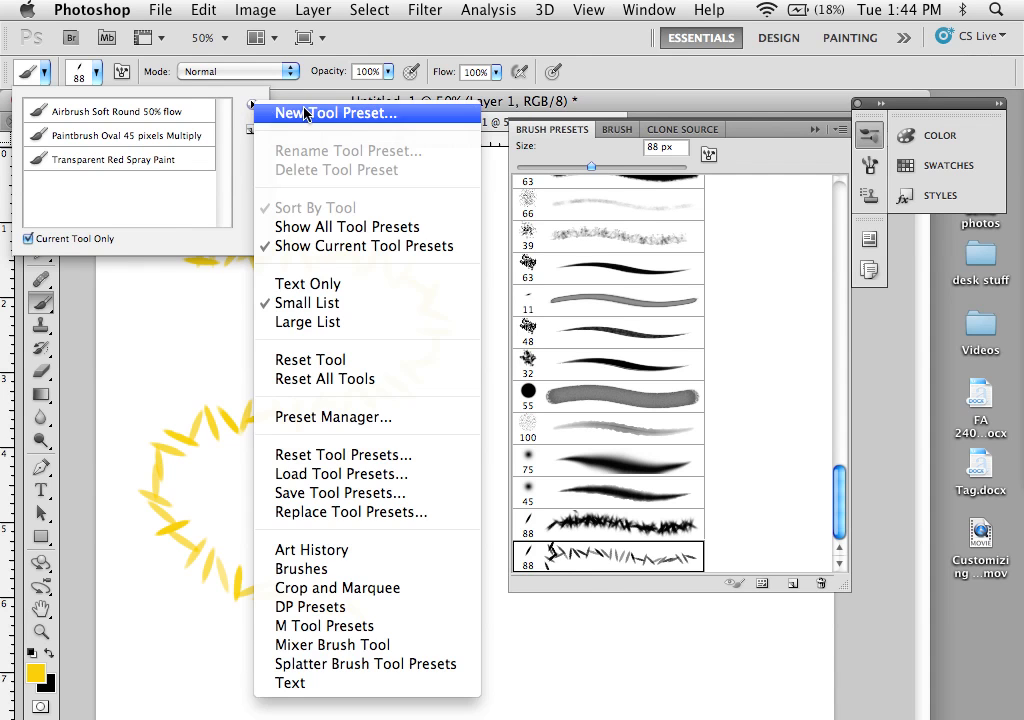
pyautogui.click(336, 113)
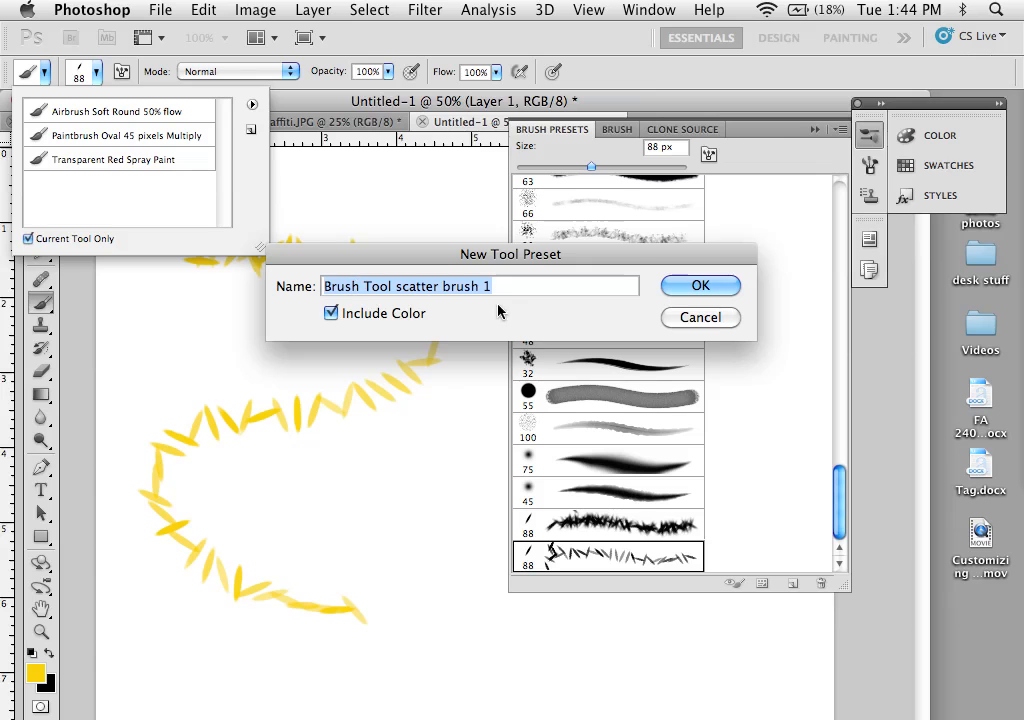
pyautogui.moveTo(398, 318)
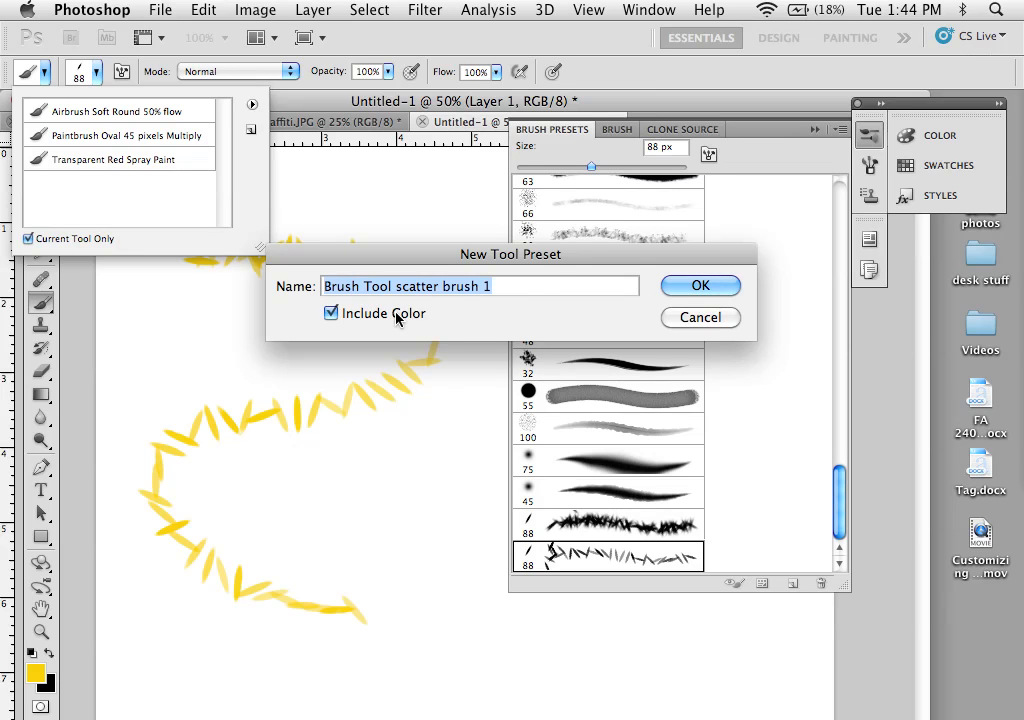
pyautogui.click(700, 285)
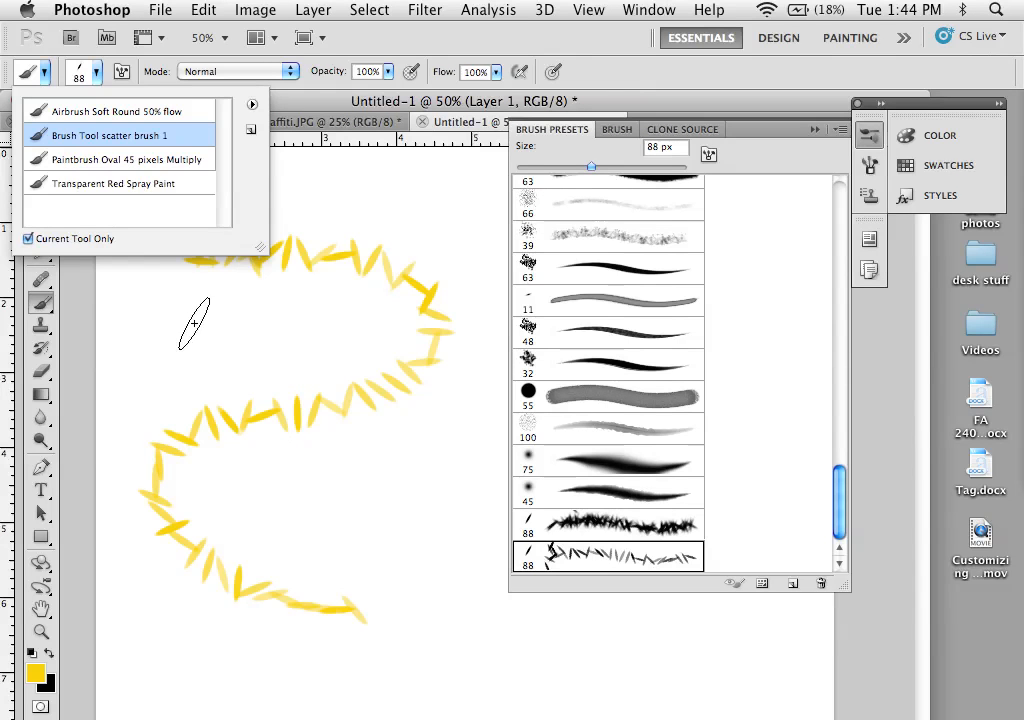
# Select the 'Brush Tool scatter brush 1' tool preset
pyautogui.click(109, 135)
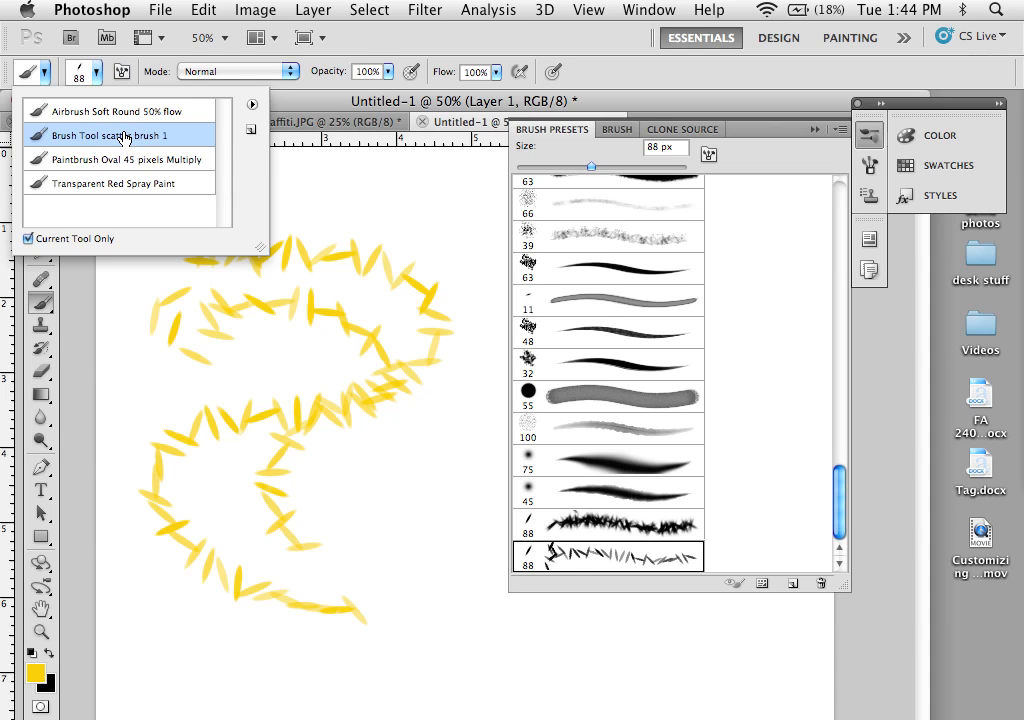
pyautogui.moveTo(118, 135)
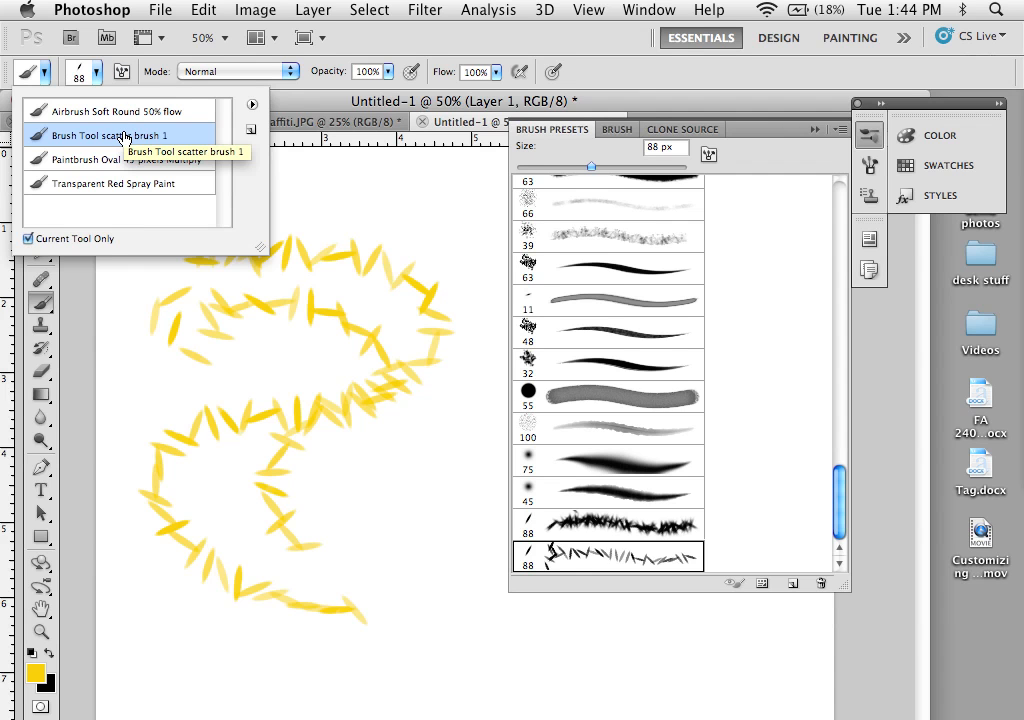
pyautogui.moveTo(135, 152)
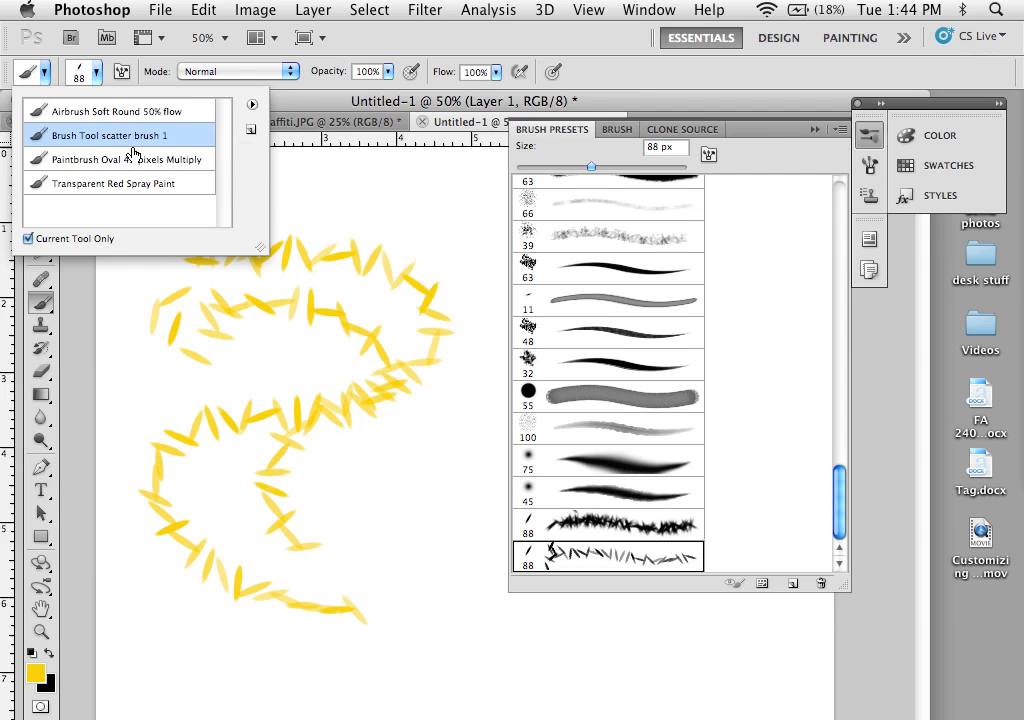